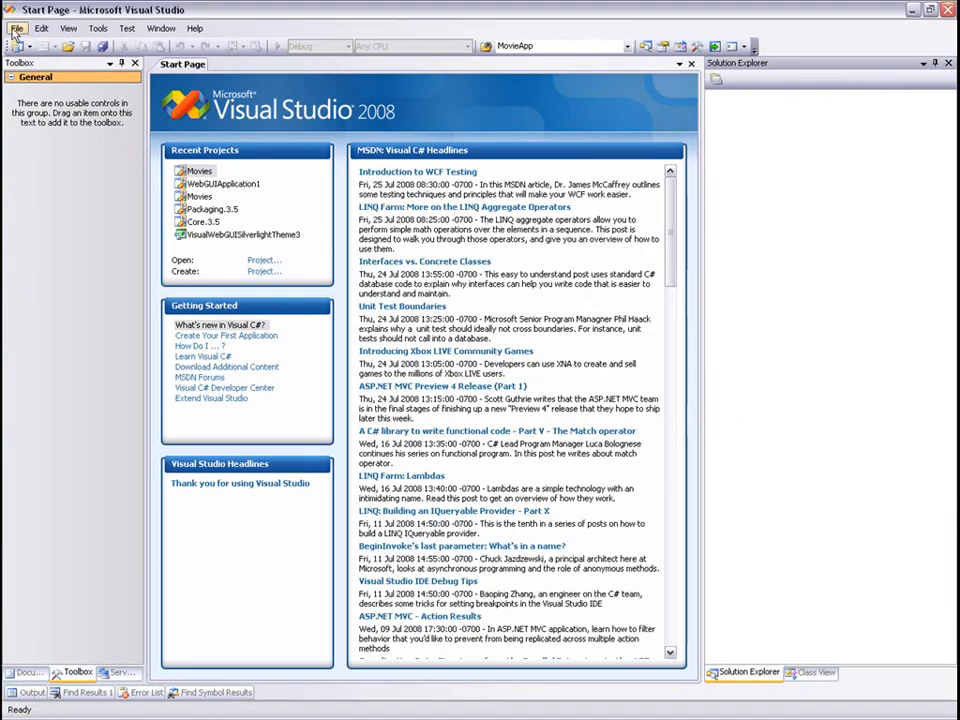
- Open the MovieApp project from the Recent Projects list
{"action": "left_click", "coordinate": [16, 28]}
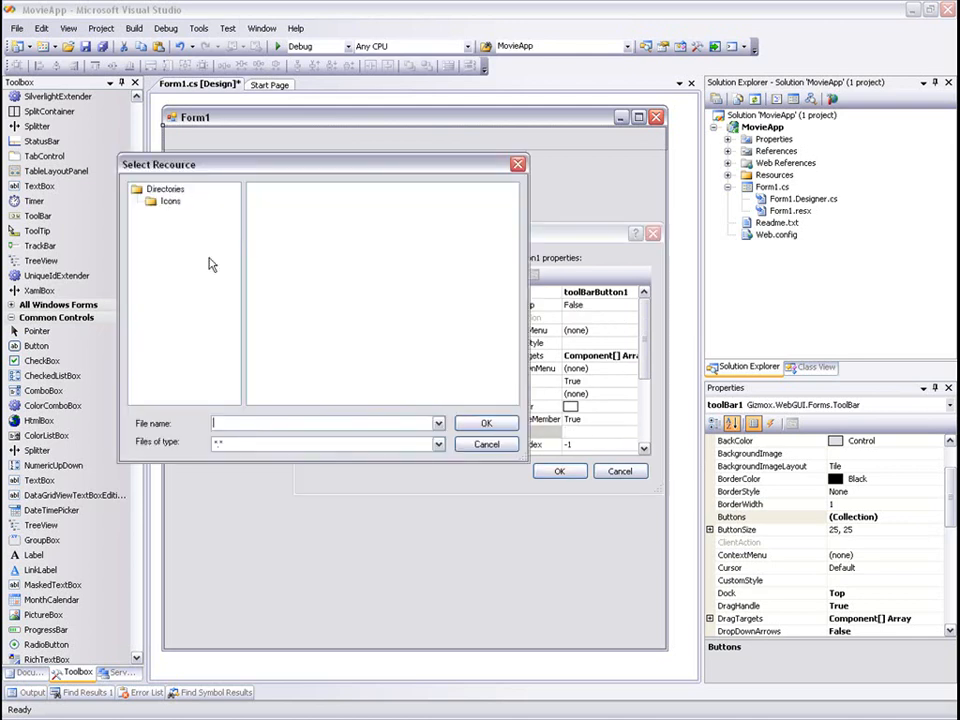
- Assign Find.gif from the Icons folder as the button image and close the collection editor
{"action": "left_click", "coordinate": [486, 422]}
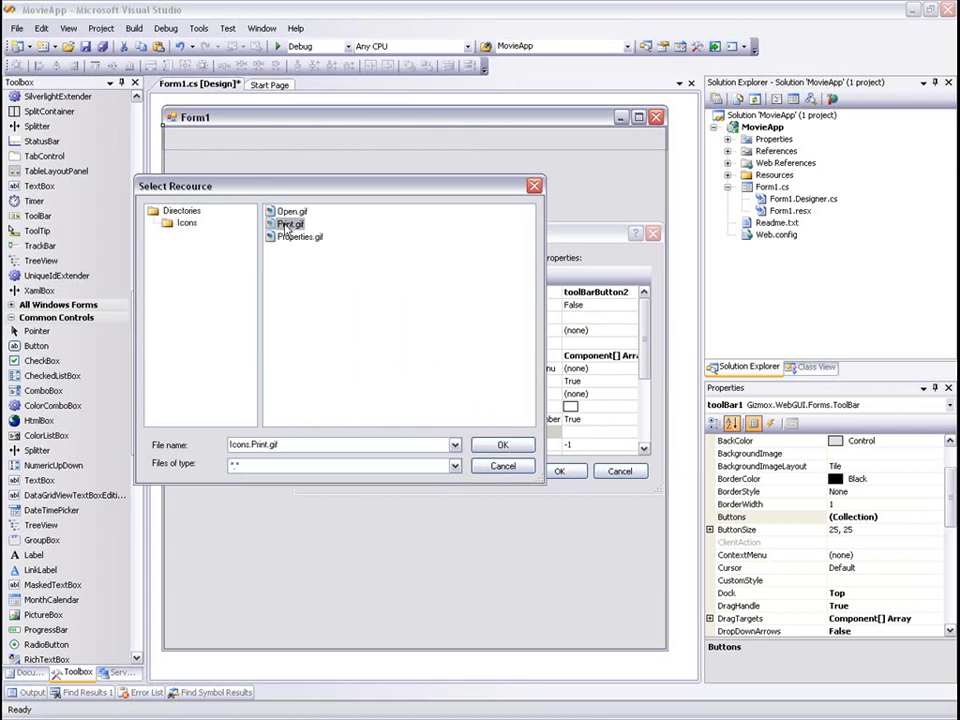
{"action": "left_click", "coordinate": [504, 444]}
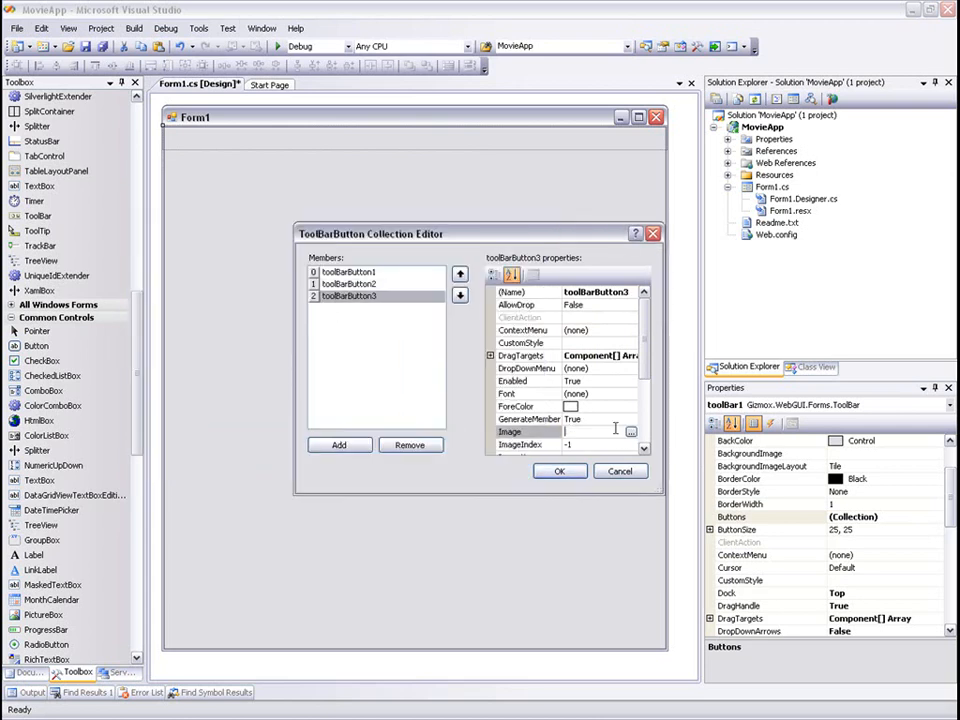
{"action": "left_click", "coordinate": [632, 432]}
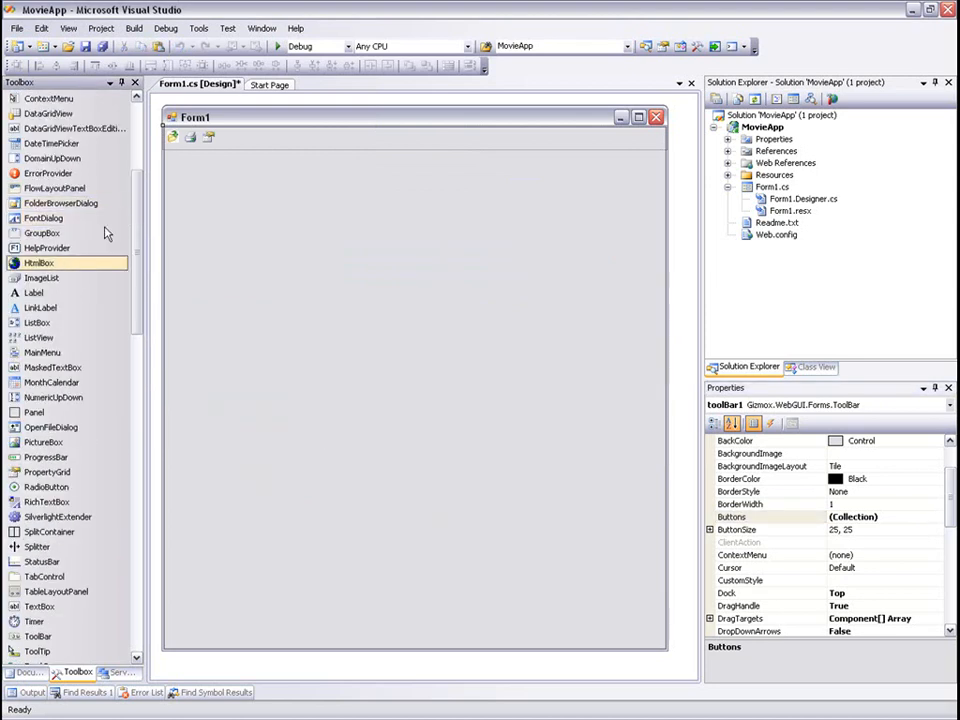
- Add a top-docked Panel with a TextBox and a 'Search' button, plus a flow layout panel below
{"action": "left_click_drag", "start_coordinate": [288, 228], "coordinate": [440, 304]}
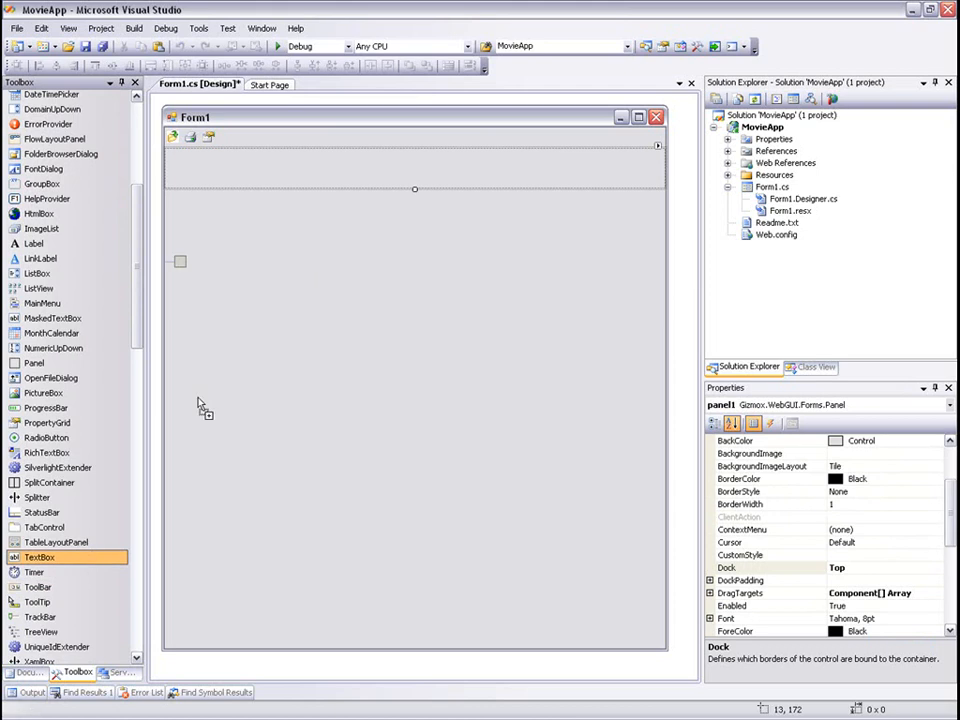
{"action": "left_click_drag", "start_coordinate": [40, 556], "coordinate": [210, 170]}
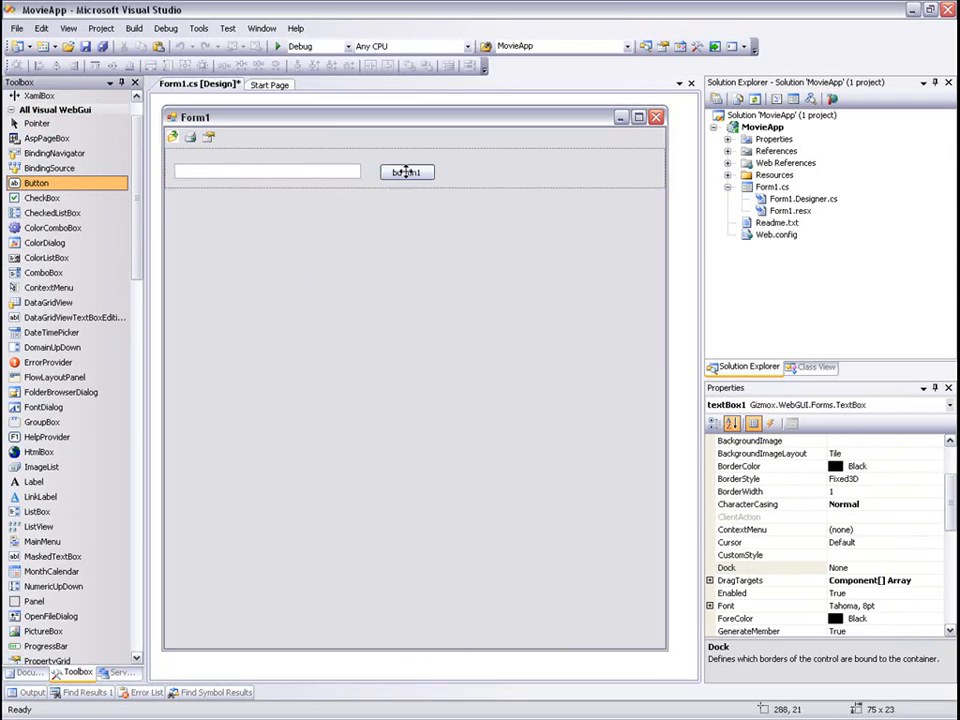
{"action": "left_click", "coordinate": [406, 172]}
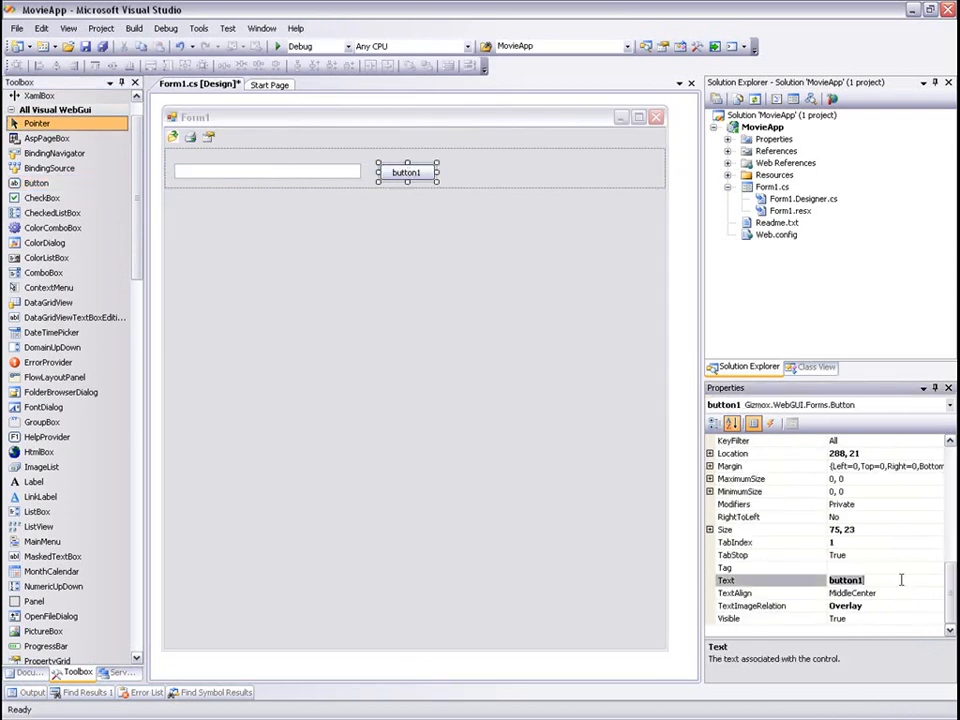
{"action": "type", "text": "Search"}
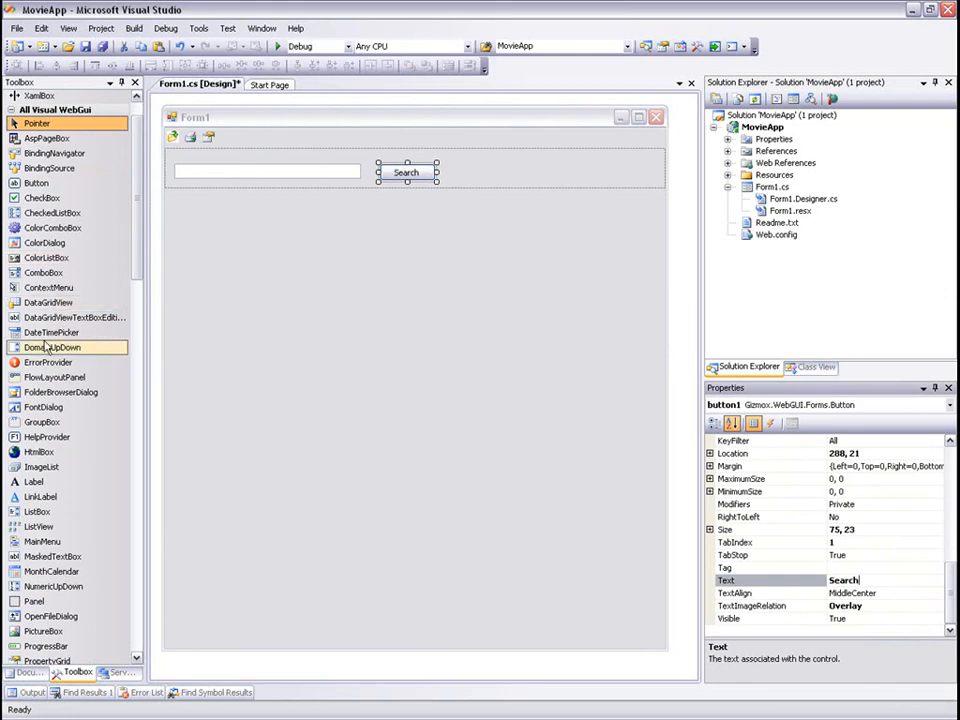
{"action": "mouse_move", "coordinate": [68, 376]}
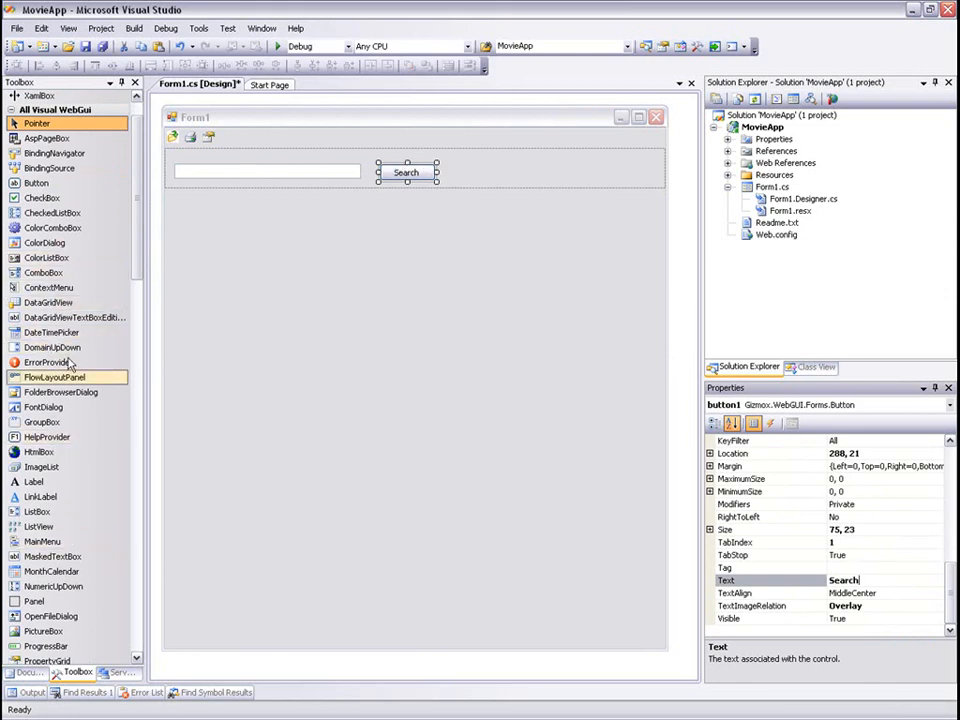
{"action": "left_click_drag", "start_coordinate": [56, 376], "coordinate": [390, 372]}
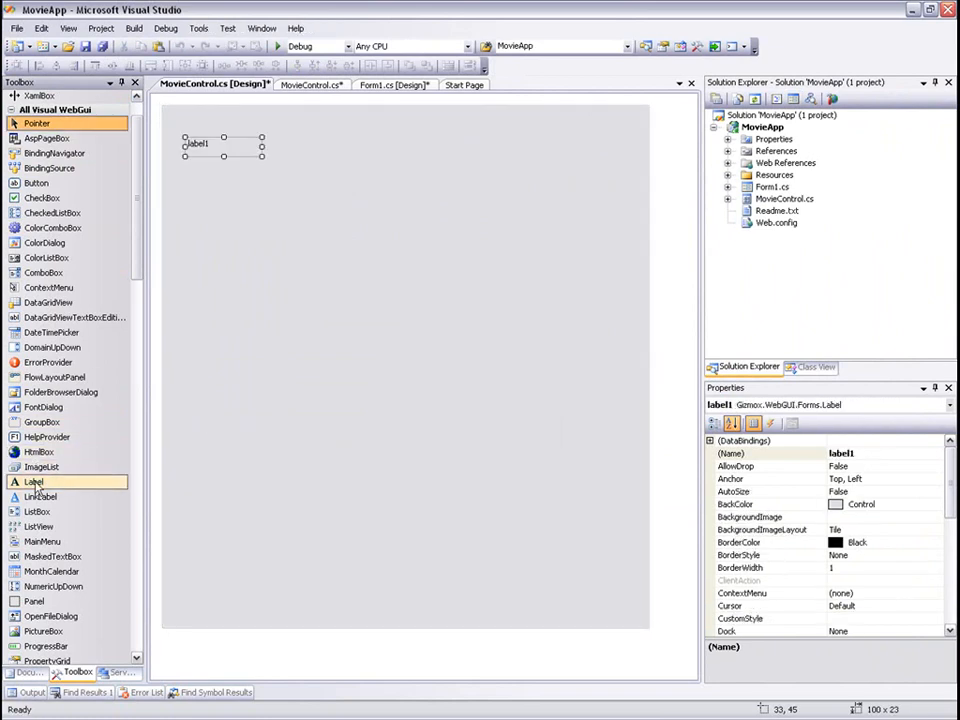
- Widen label1 across MovieControl and place another control to its right
{"action": "left_click_drag", "start_coordinate": [32, 480], "coordinate": [224, 210]}
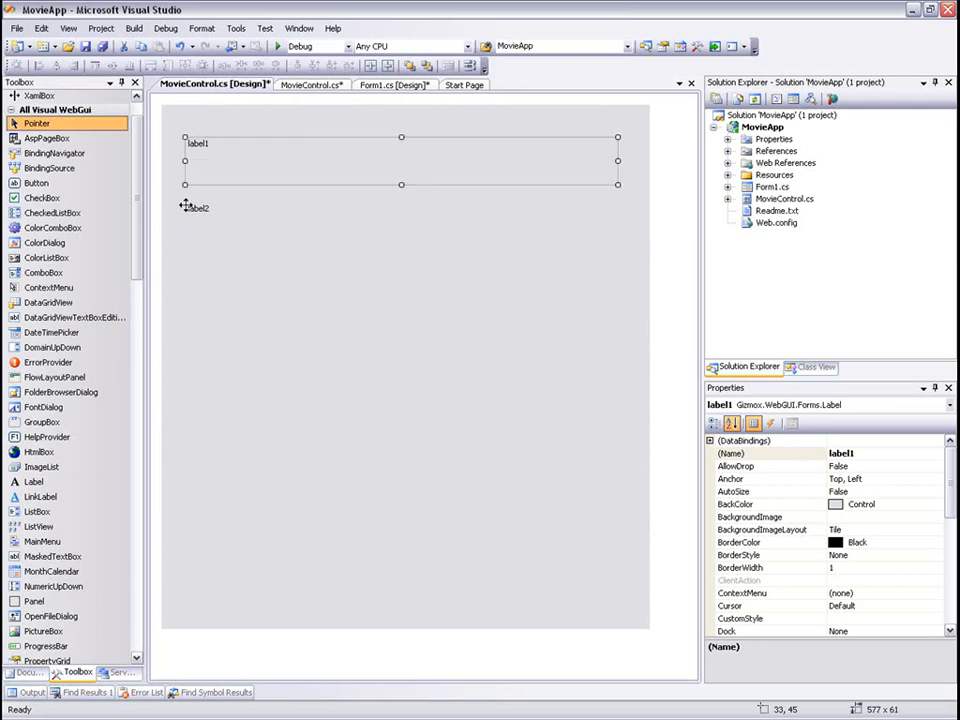
{"action": "scroll", "scroll_direction": "down", "scroll_amount": 3}
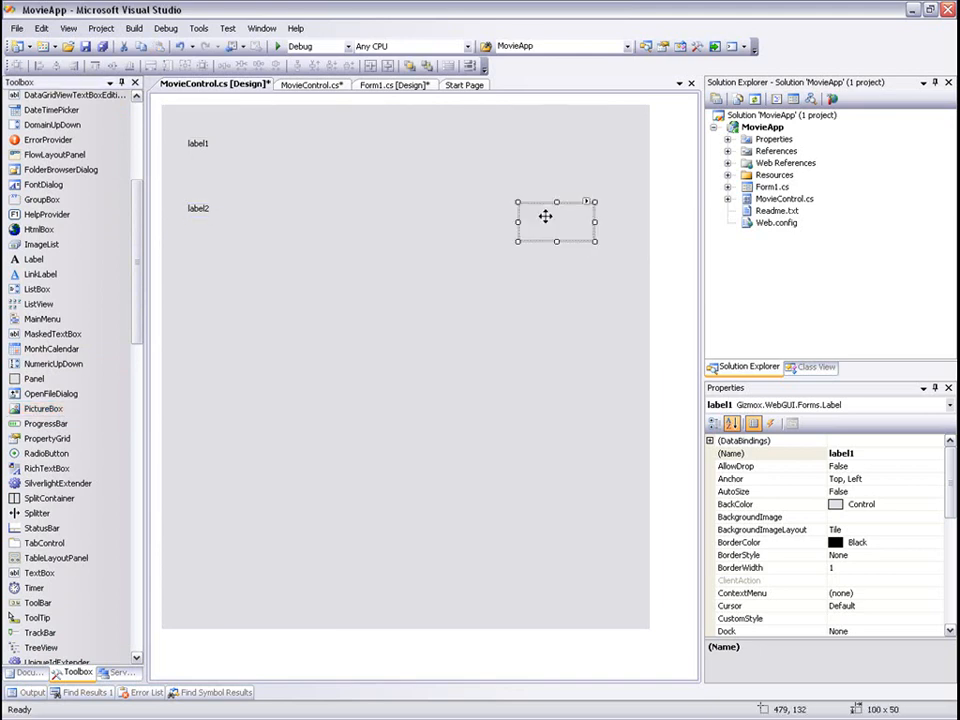
{"action": "left_click", "coordinate": [556, 222]}
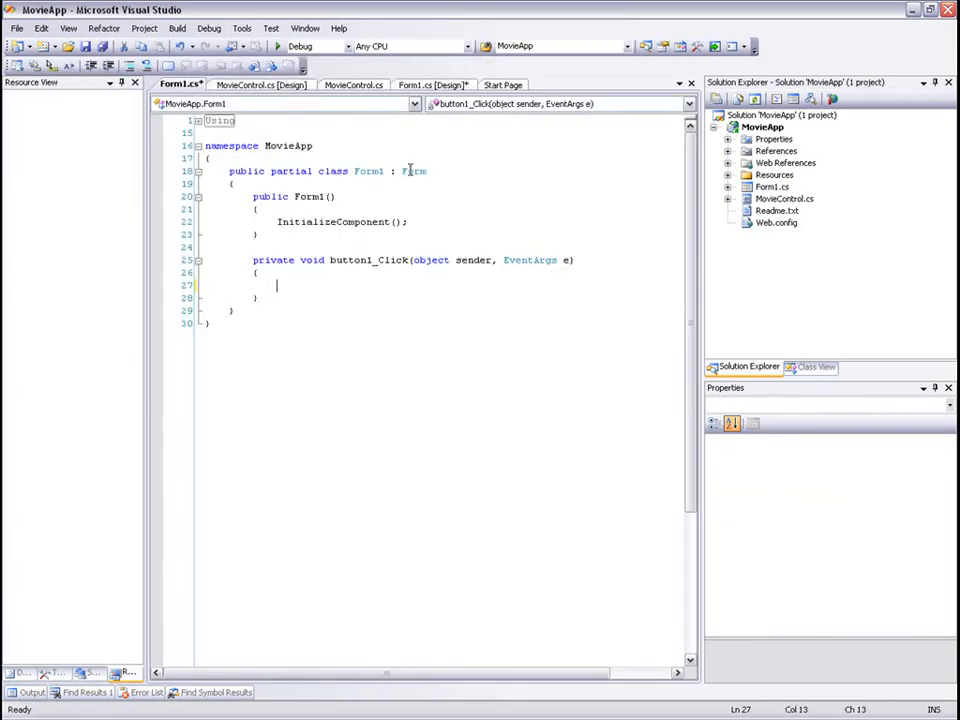
- Write the call to new localhost.Service1().SearchMovies(textBox1.Text) in button1_Click
{"action": "type", "text": "Movie[] movies"}
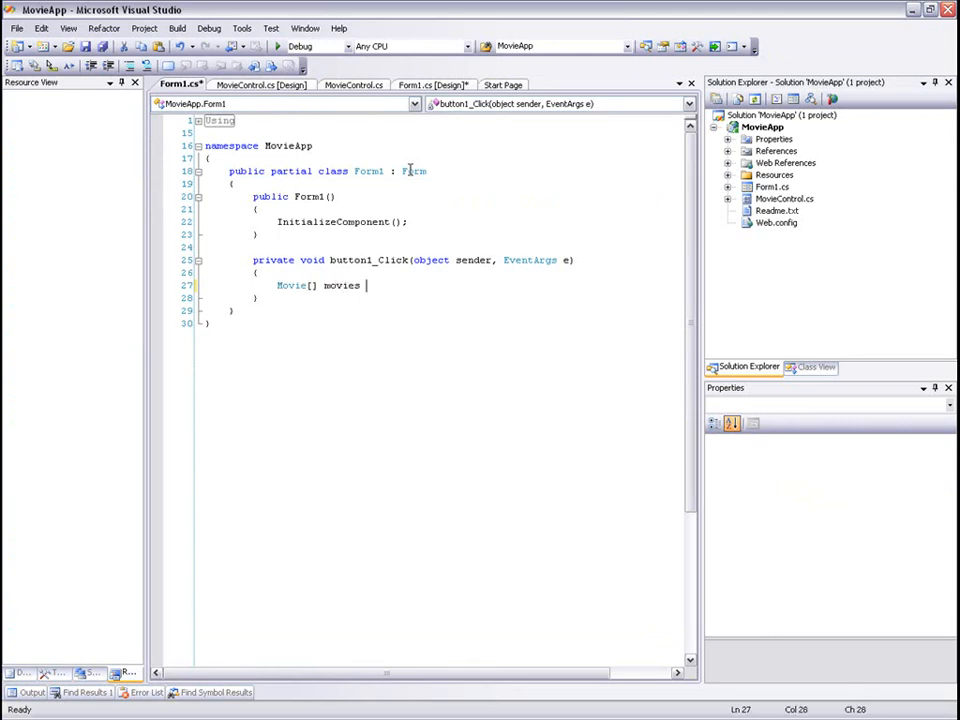
{"action": "type", "text": "= new"}
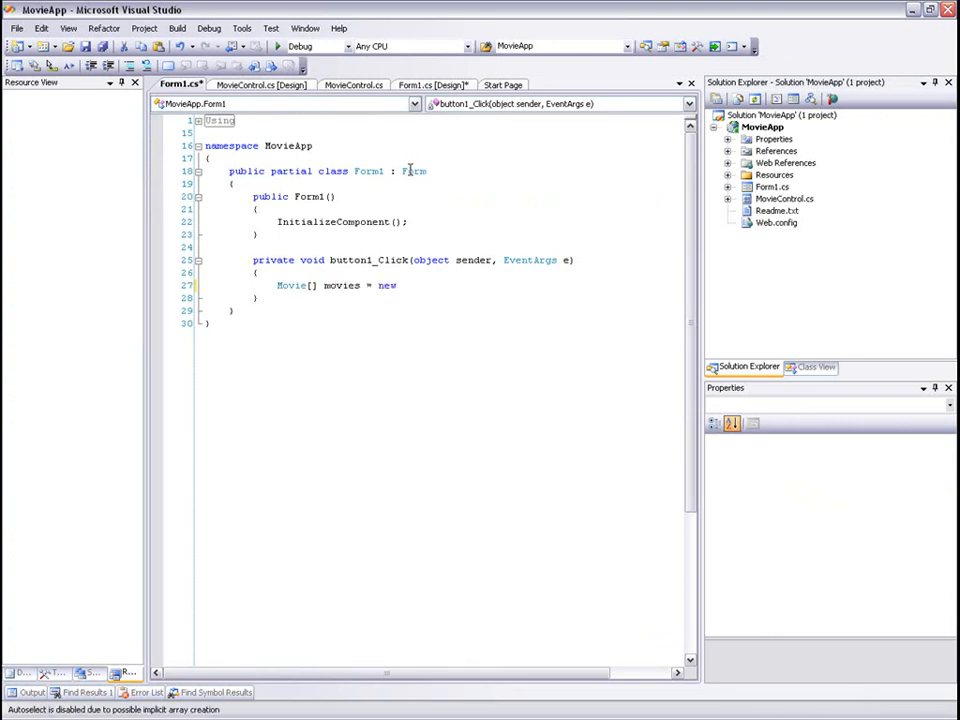
{"action": "type", "text": "localhost."}
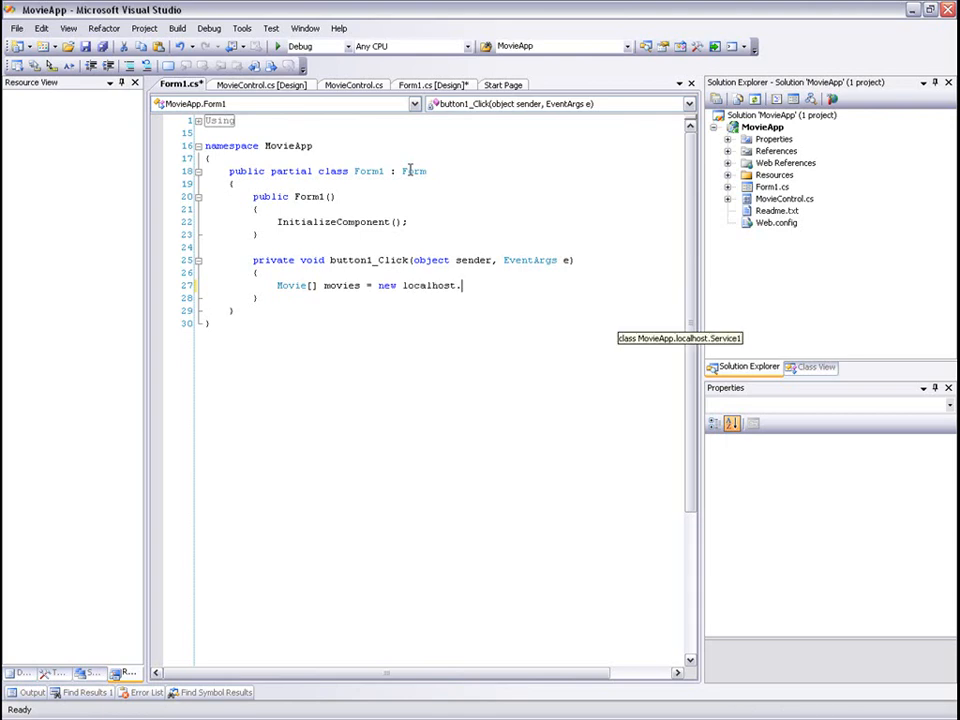
{"action": "type", "text": "Service1()."}
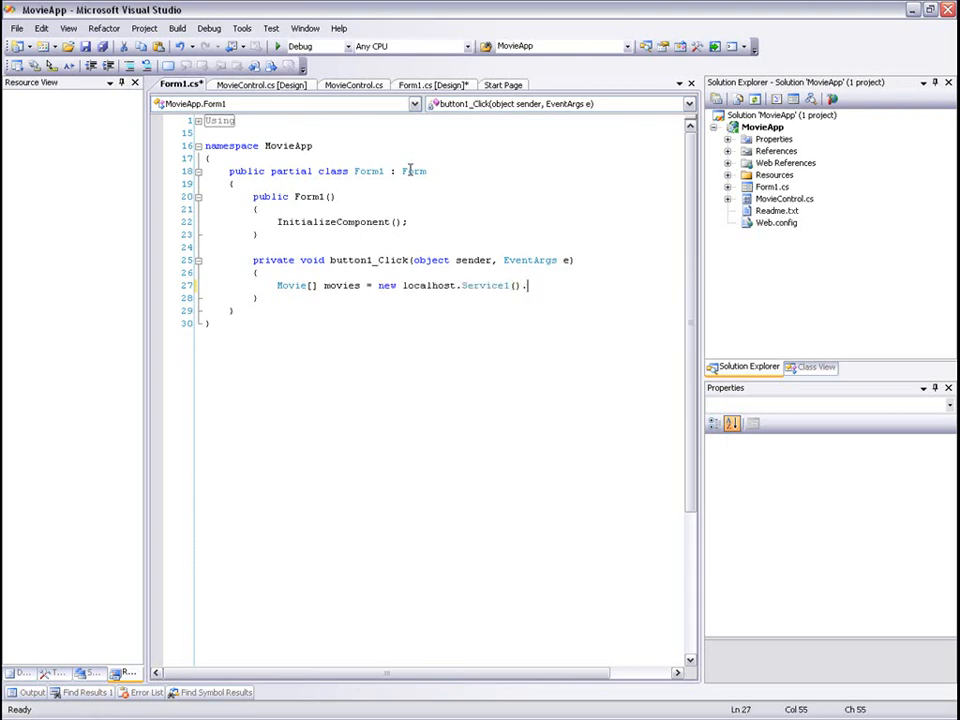
{"action": "type", "text": "SearchMovies(textBox1"}
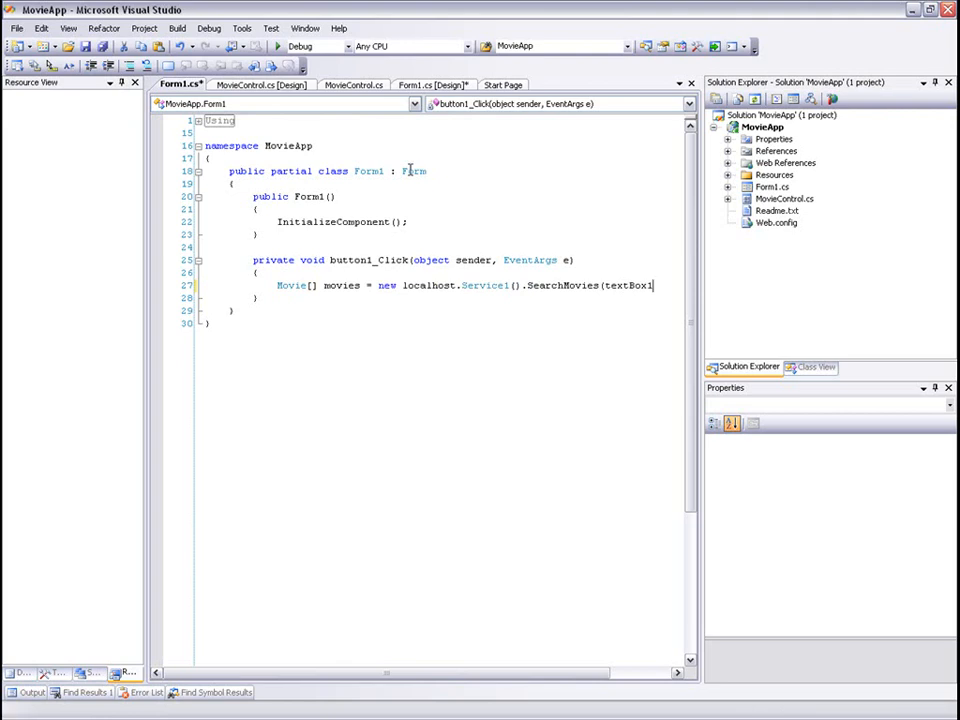
{"action": "type", "text": ".Text);"}
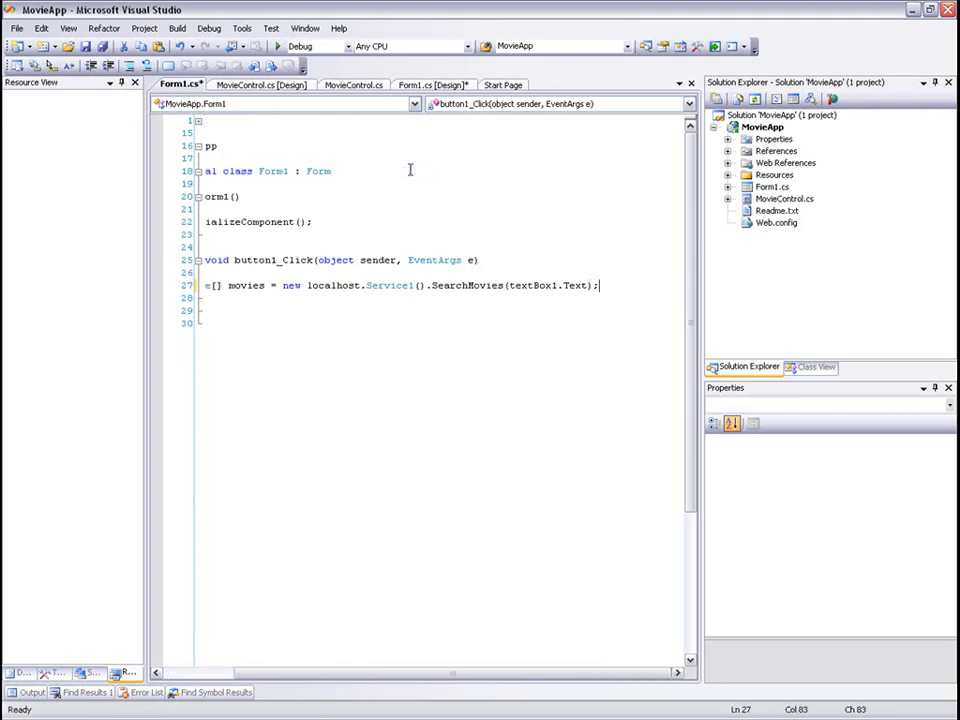
- Loop over the movies, creating a MovieControl with CurrentMovie set and adding it to flowLayoutPanel1
{"action": "type", "text": "foreach (Movie"}
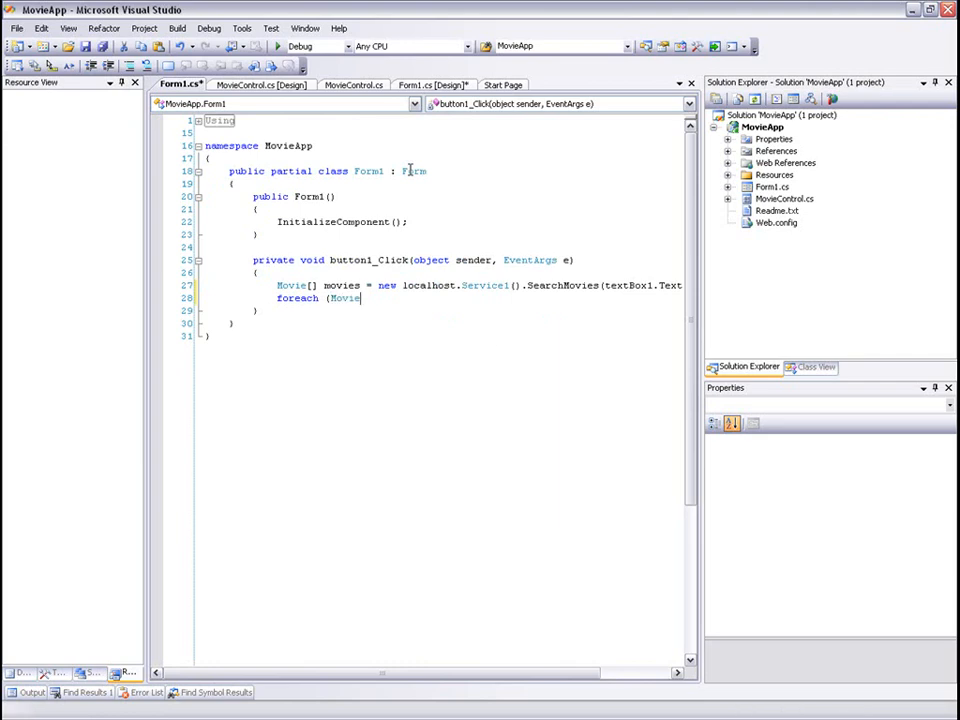
{"action": "type", "text": "movie in Mo"}
{"action": "type", "text": "{"}
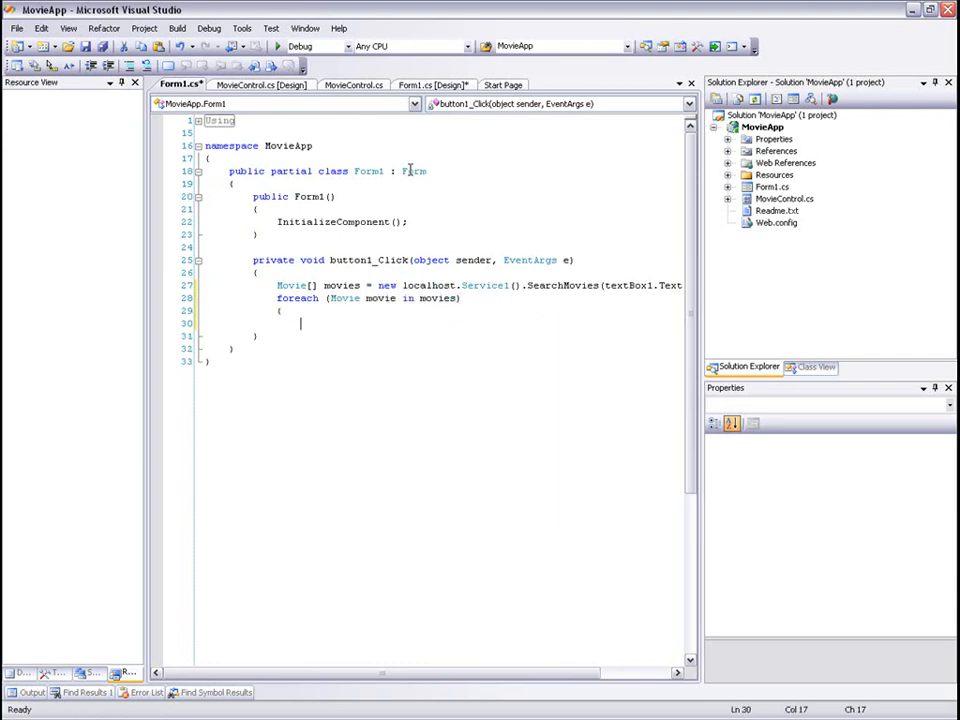
{"action": "type", "text": "MovieControl control1"}
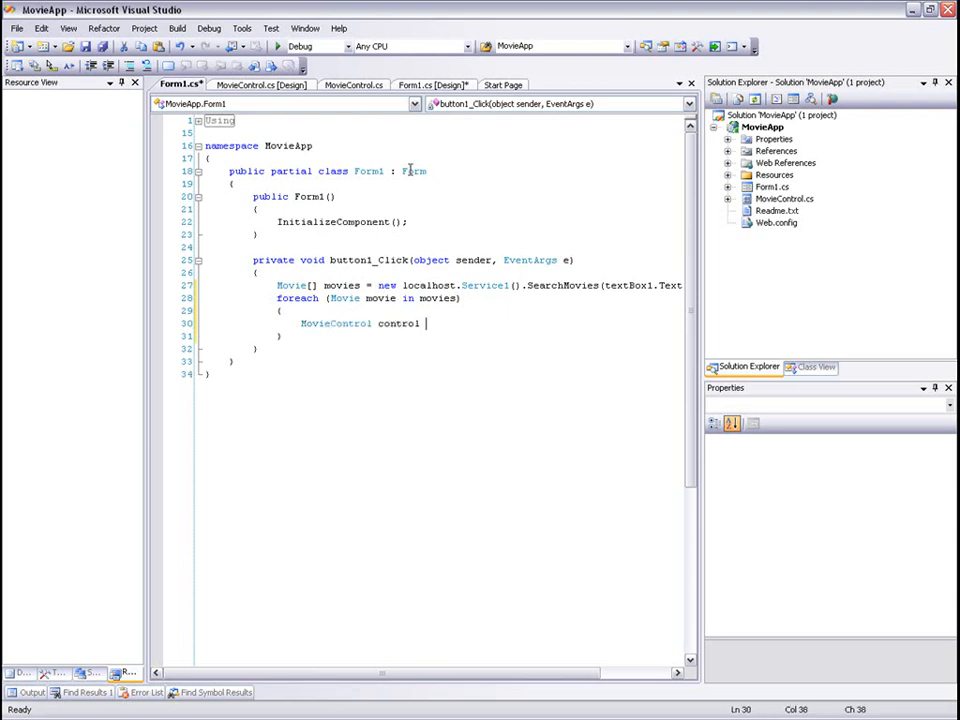
{"action": "type", "text": "= new MovieControl();"}
{"action": "type", "text": "control1"}
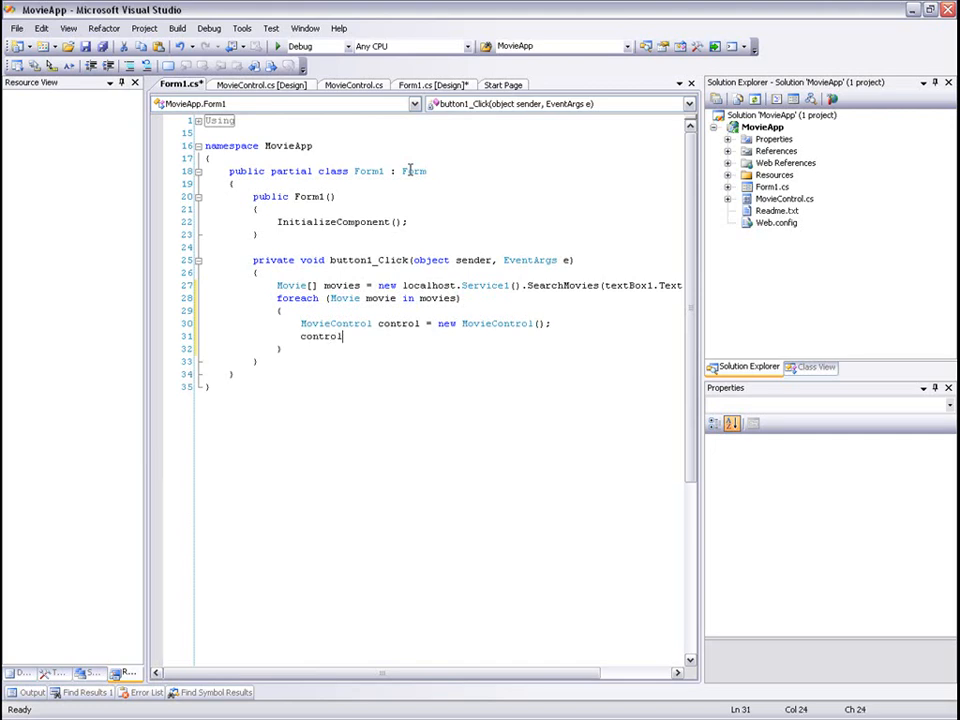
{"action": "type", "text": ".CurrentMovie"}
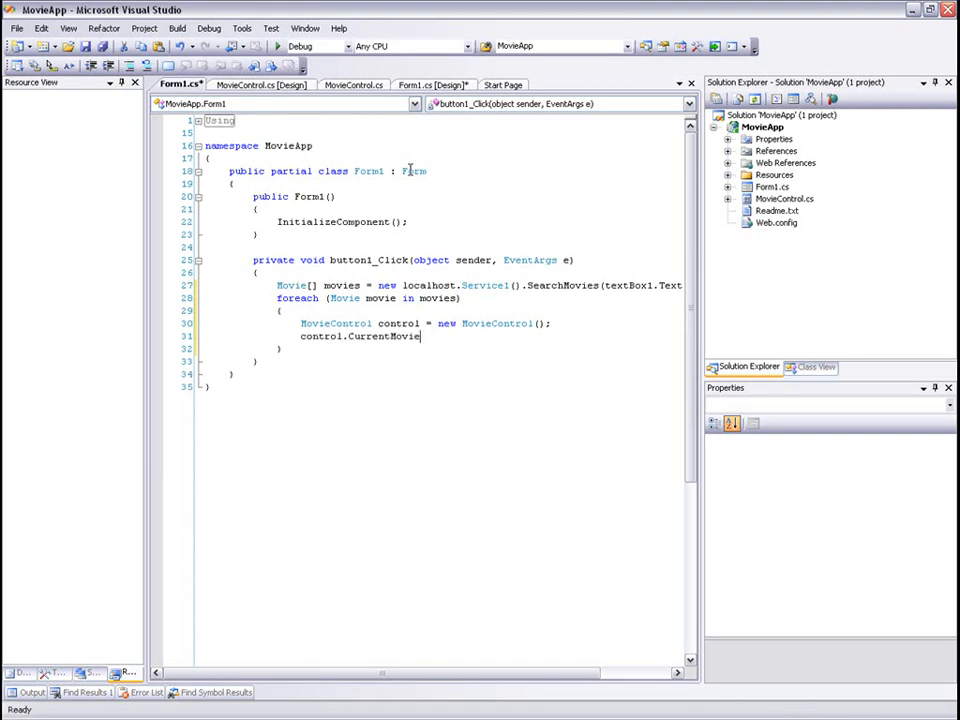
{"action": "type", "text": "= m"}
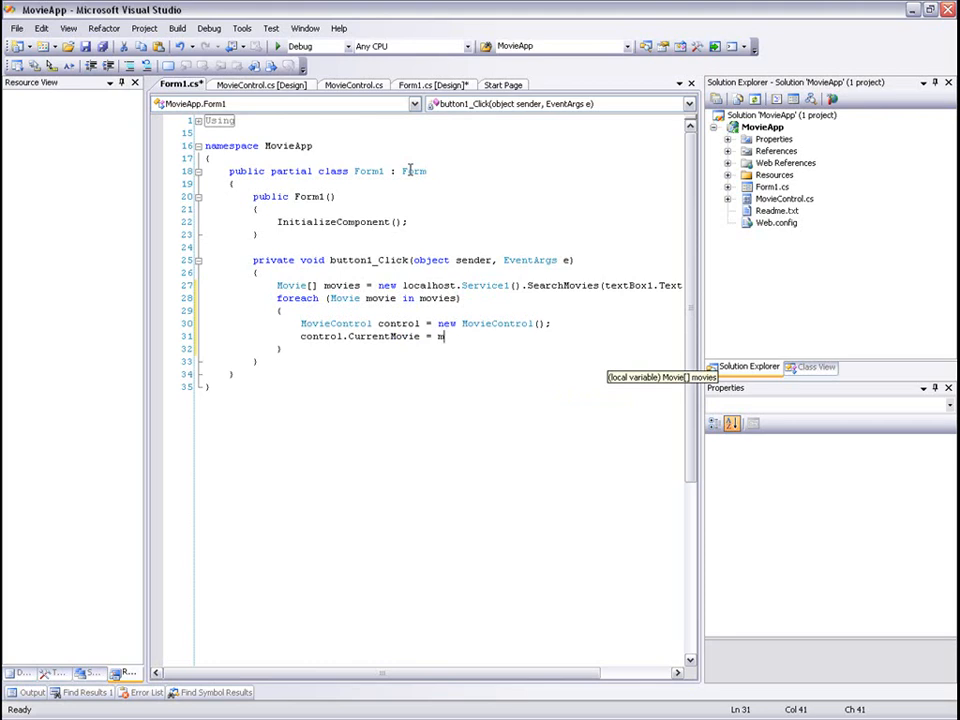
{"action": "type", "text": "ovie"}
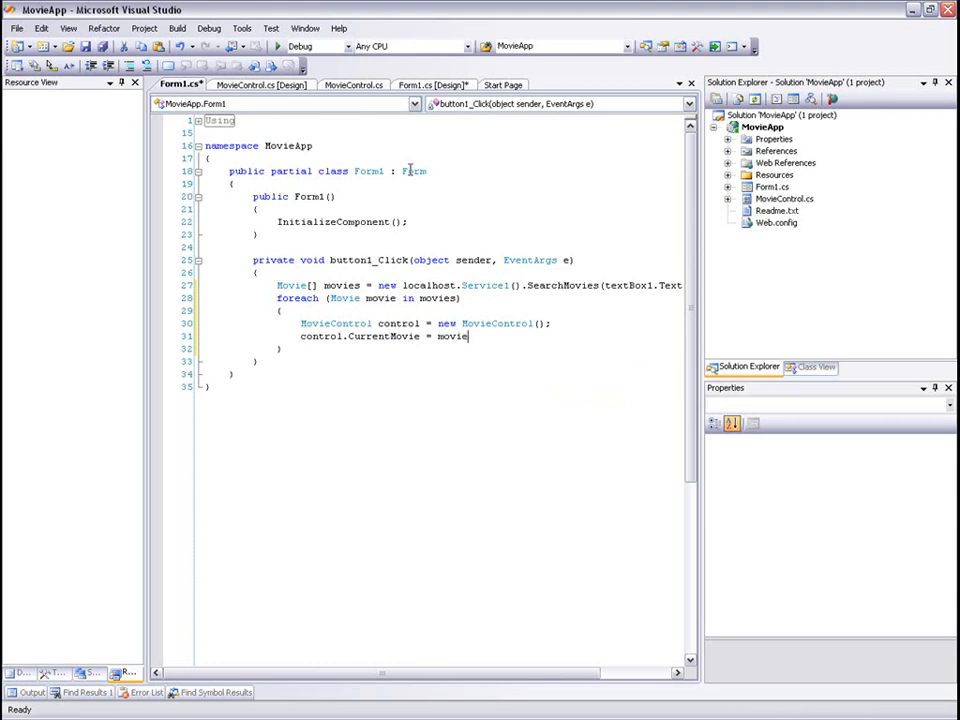
{"action": "type", "text": "flowLayoutPanel1.Controls.Add"}
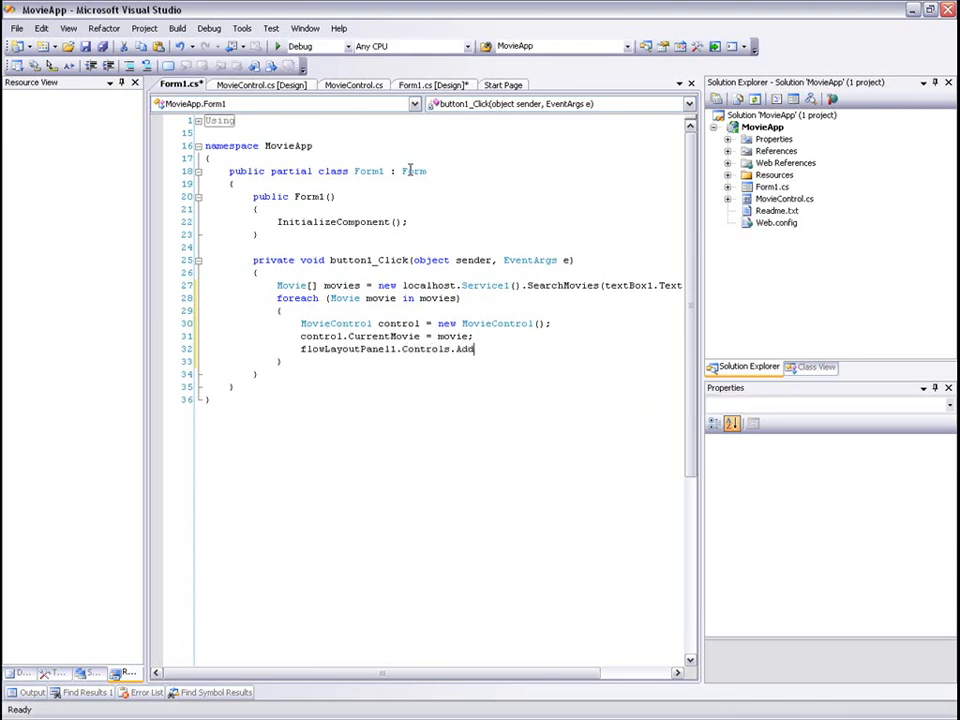
{"action": "type", "text": "(contr"}
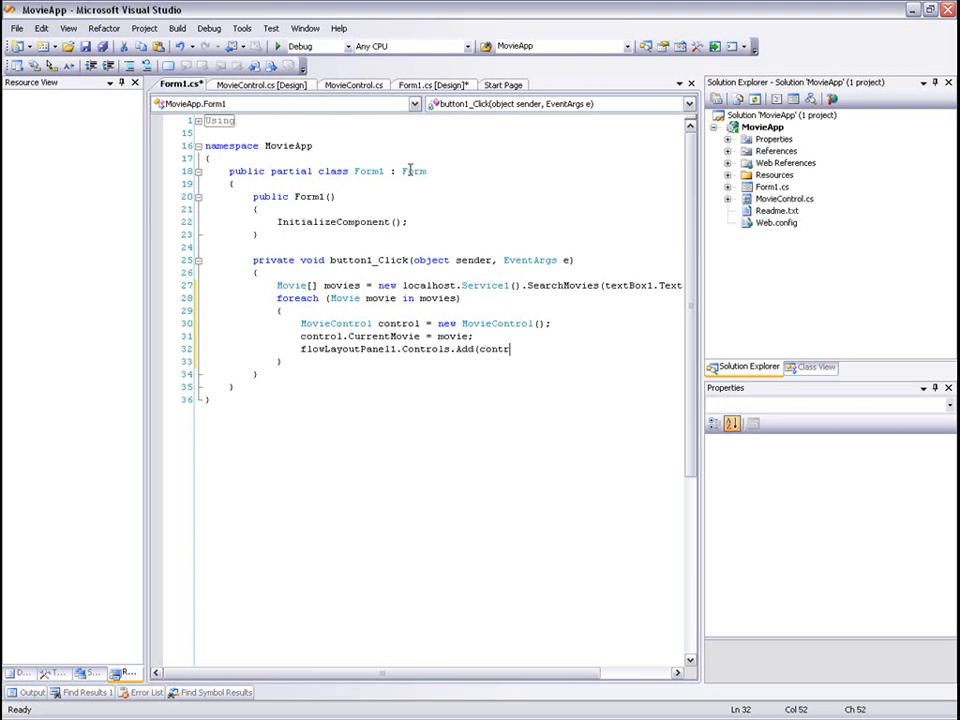
{"action": "type", "text": "ol);"}
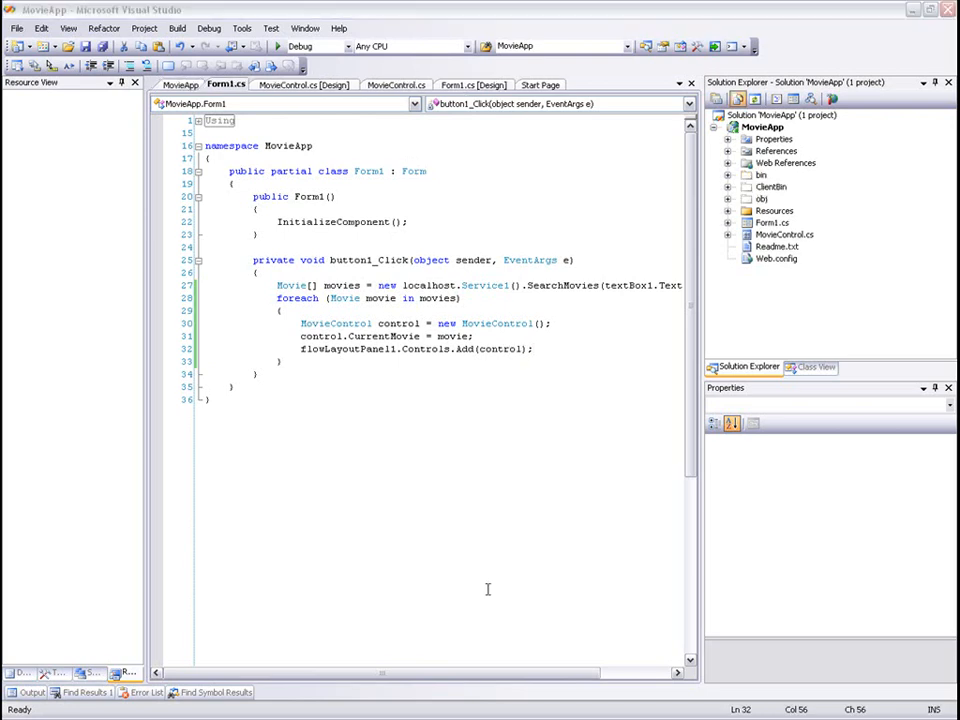
- Run the app in Internet Explorer and search for 'Star', getting no results yet
{"action": "right_click", "coordinate": [762, 128]}
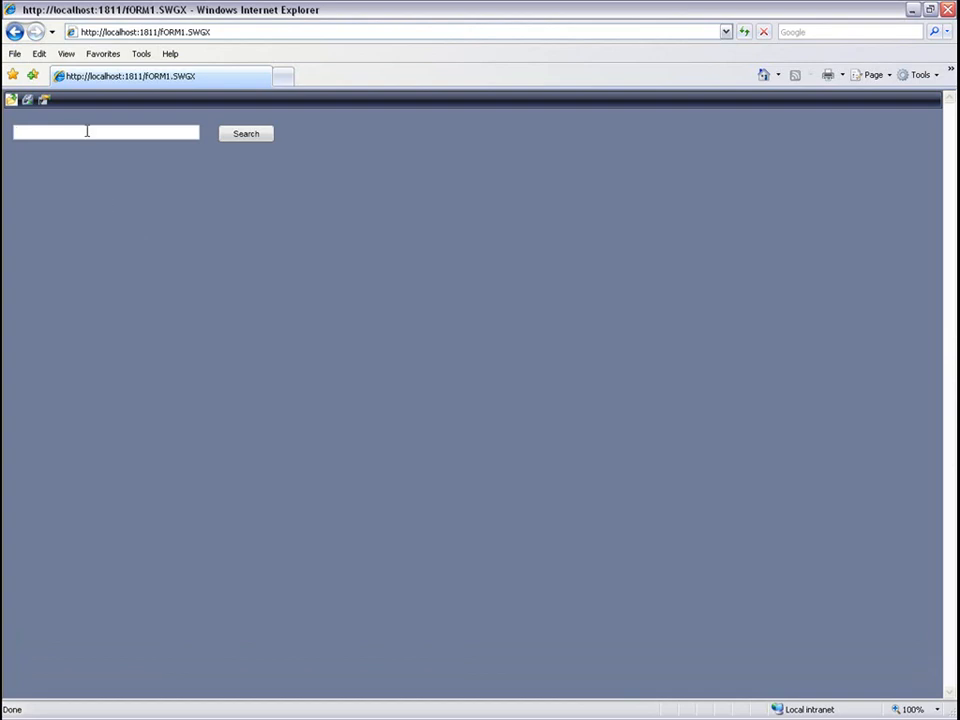
{"action": "type", "text": "Star"}
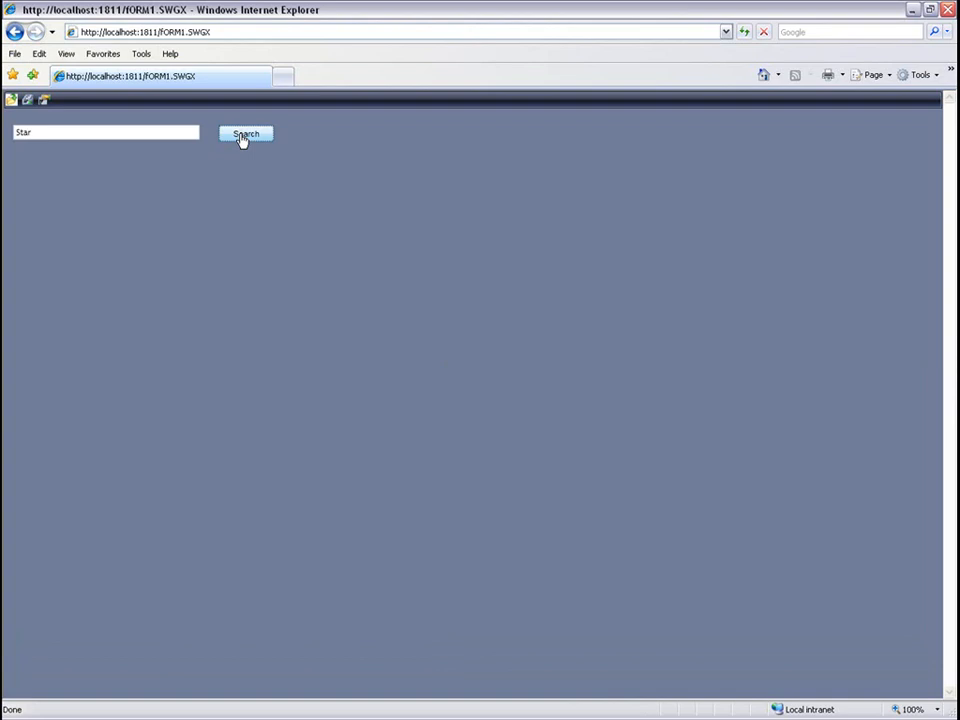
{"action": "left_click", "coordinate": [244, 134]}
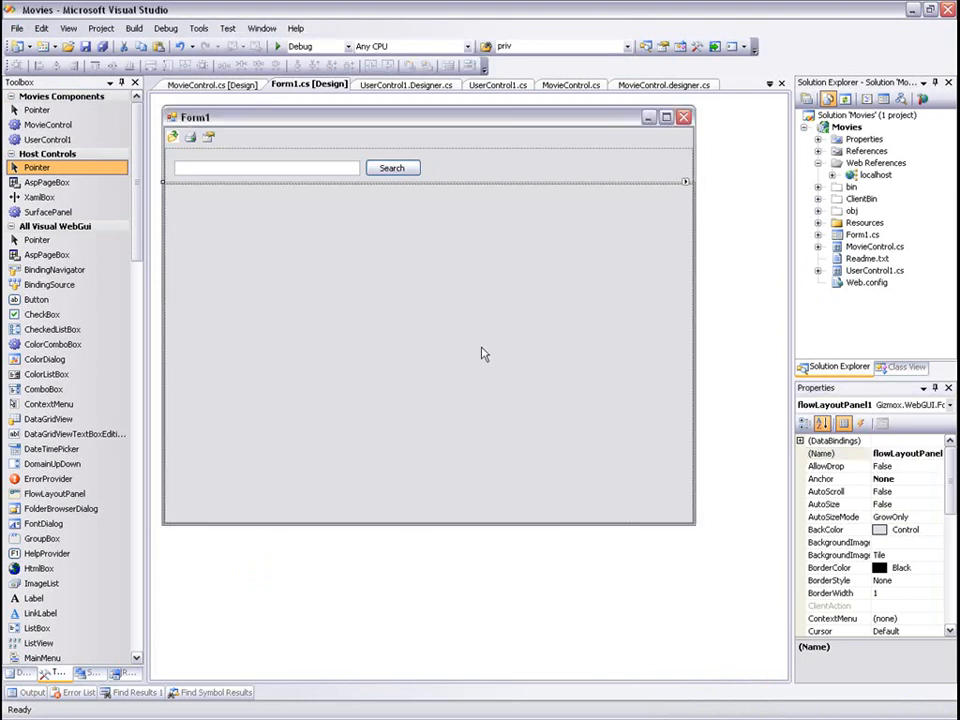
- Delete flowLayoutPanel1 from Form1 and drop a SurfacePanel in its place
{"action": "right_click", "coordinate": [486, 352]}
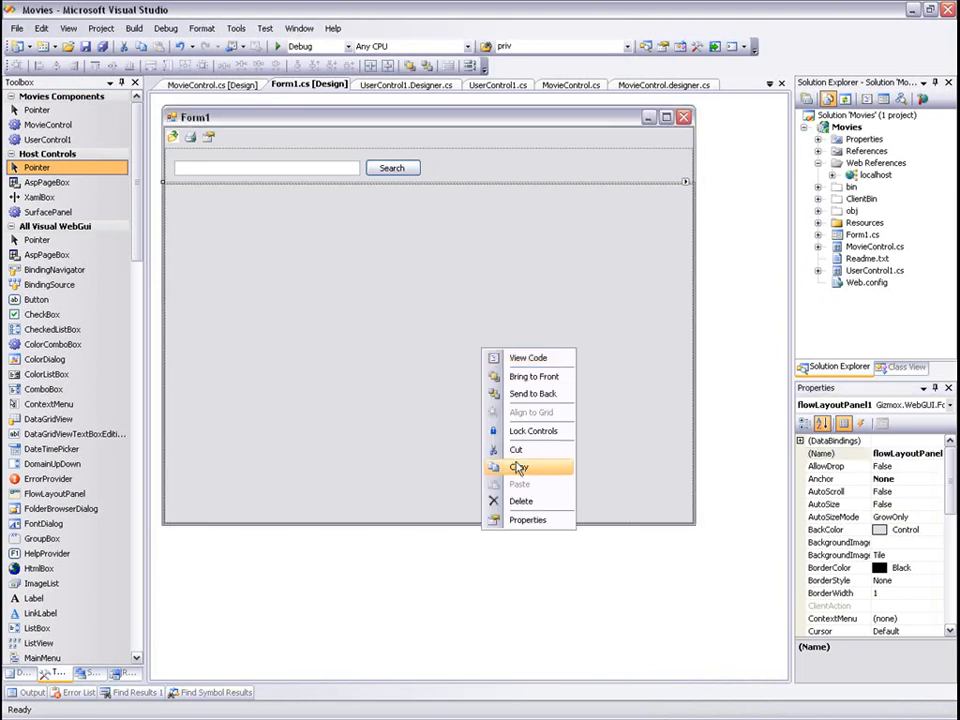
{"action": "left_click", "coordinate": [520, 500]}
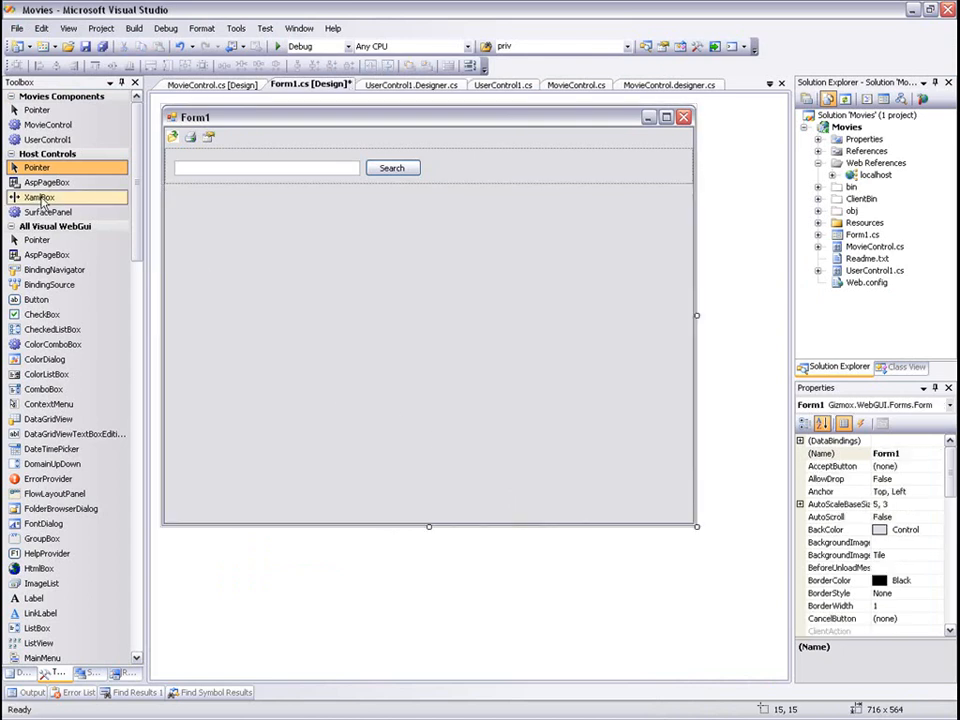
{"action": "left_click_drag", "start_coordinate": [364, 298], "coordinate": [512, 378]}
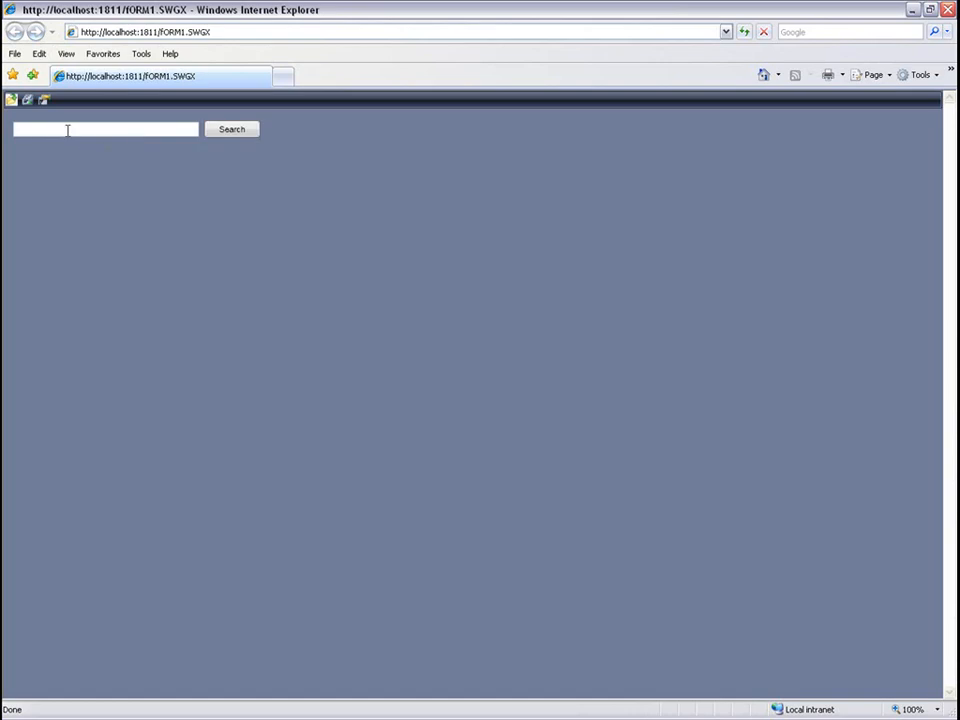
- Search for 'Star' again, showing the Star Wars movie cards scattered across the panel
{"action": "type", "text": "Star"}
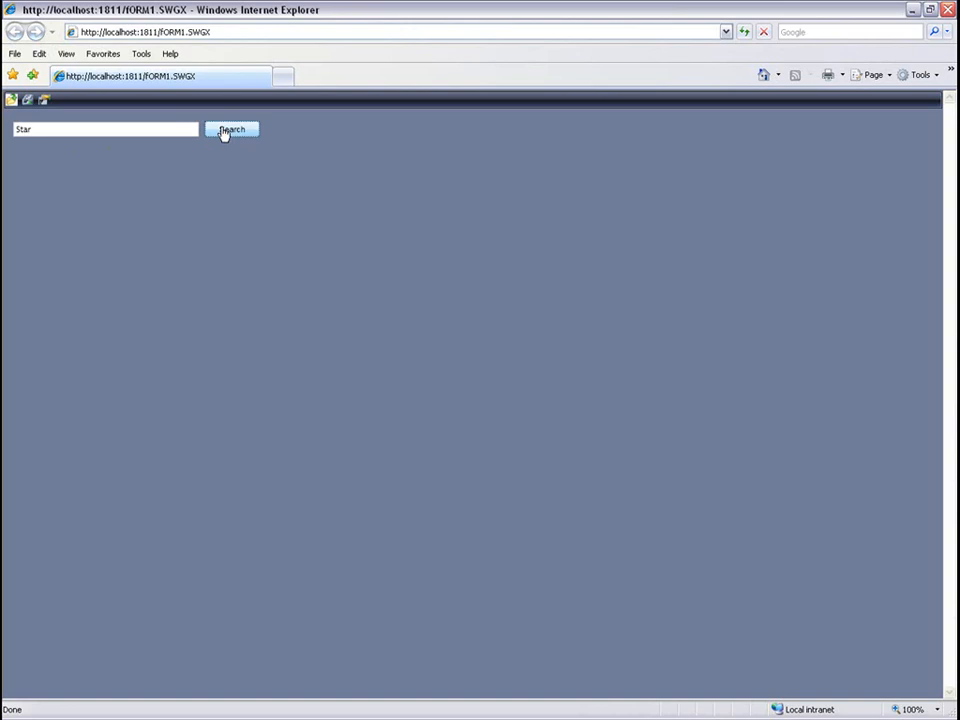
{"action": "left_click", "coordinate": [232, 128]}
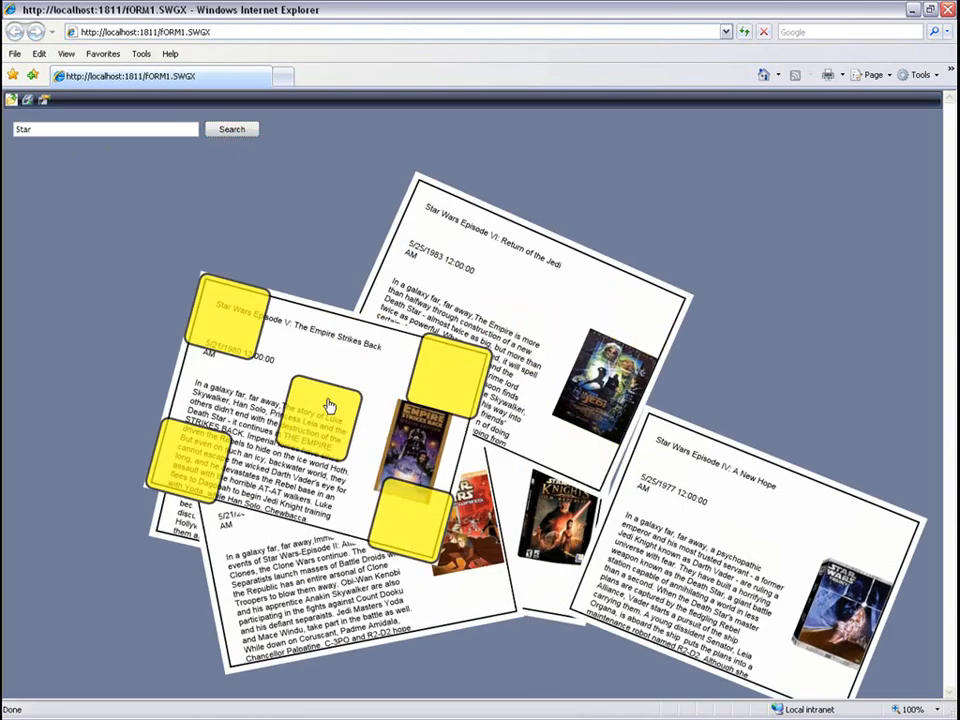